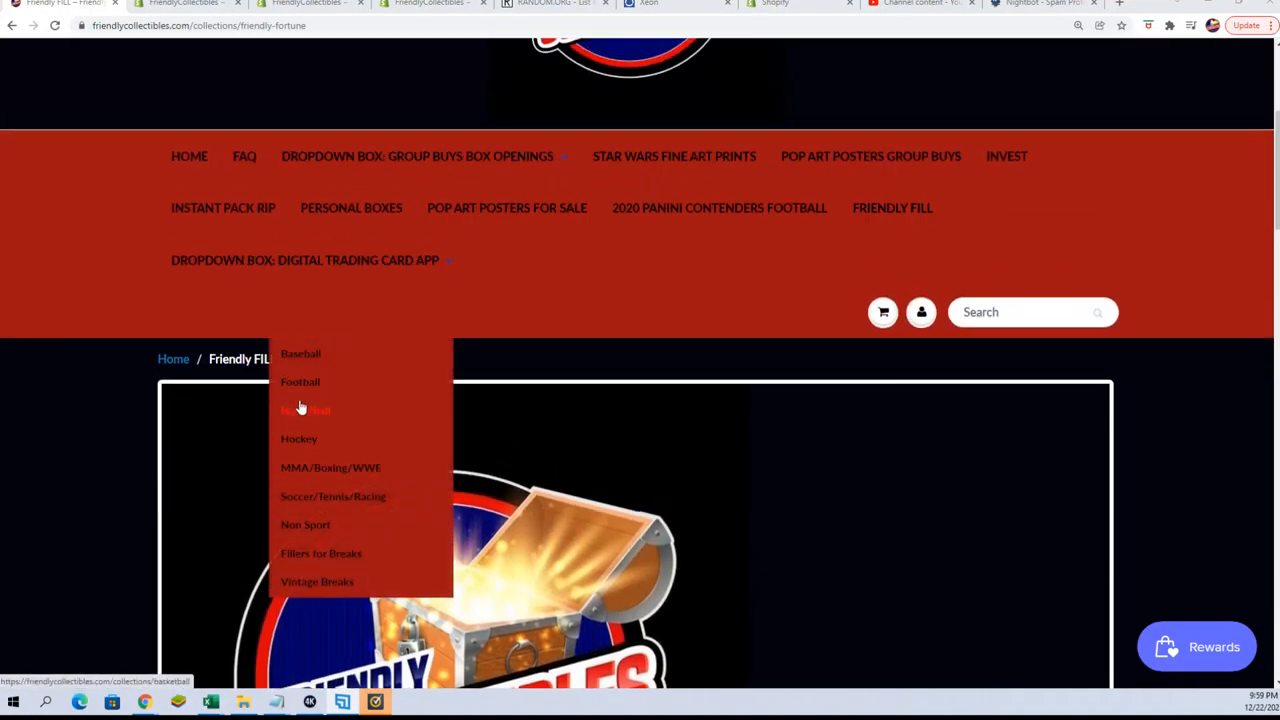
Open the Basketball collection in Friendly Collectibles and scroll through the basketball breaks.
{"action": "left_click", "coordinate": [305, 409]}
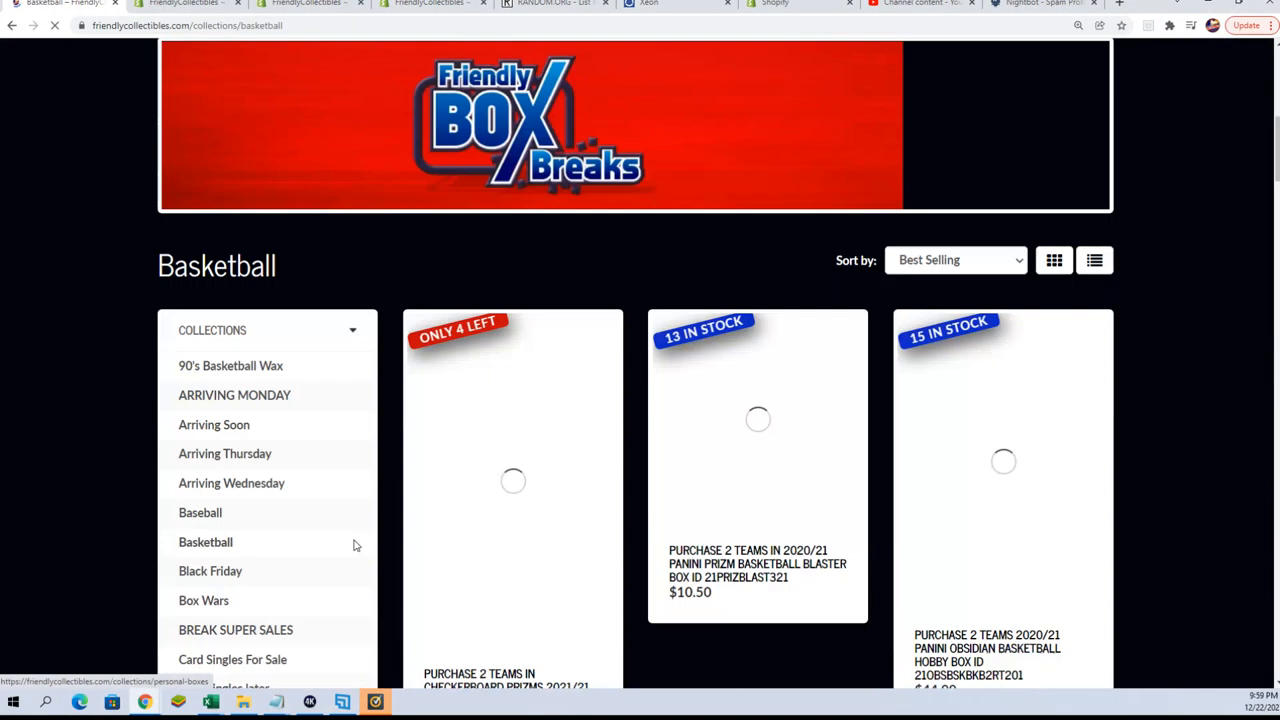
{"action": "scroll", "scroll_direction": "down", "scroll_amount": 3}
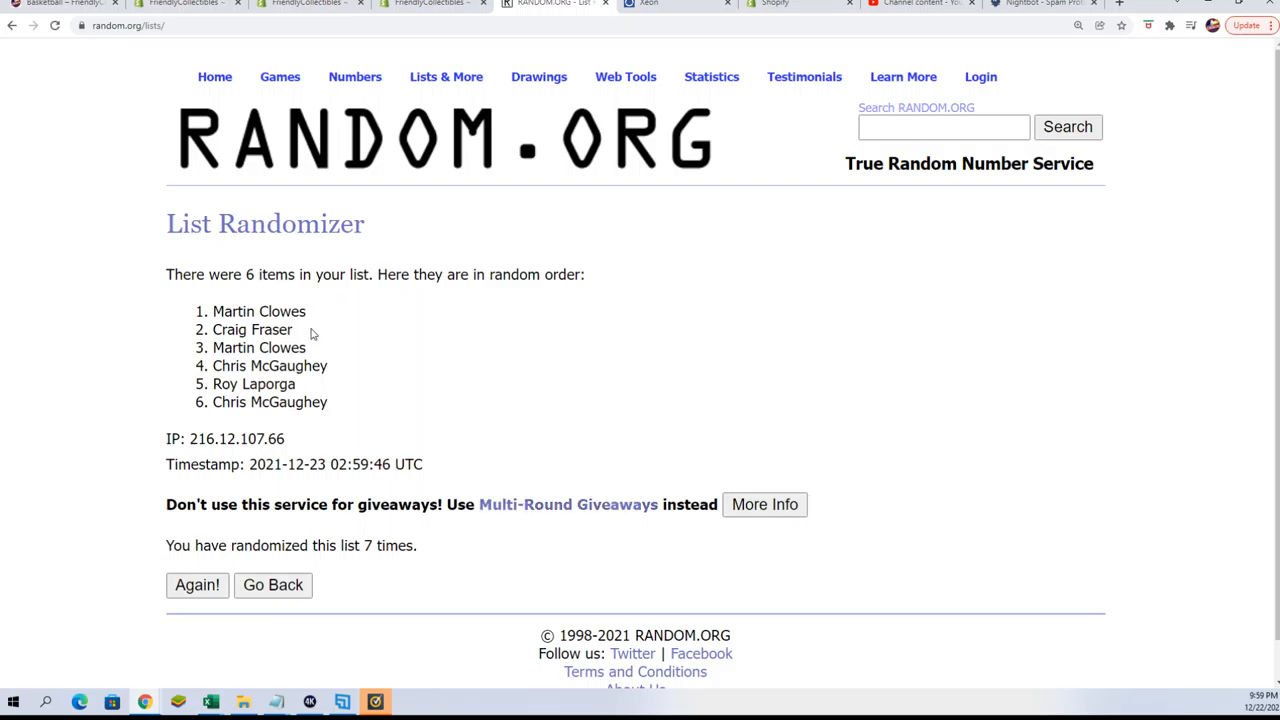
Select the top two winners in the randomized RANDOM.ORG list.
{"action": "left_click_drag", "start_coordinate": [213, 311], "coordinate": [293, 329]}
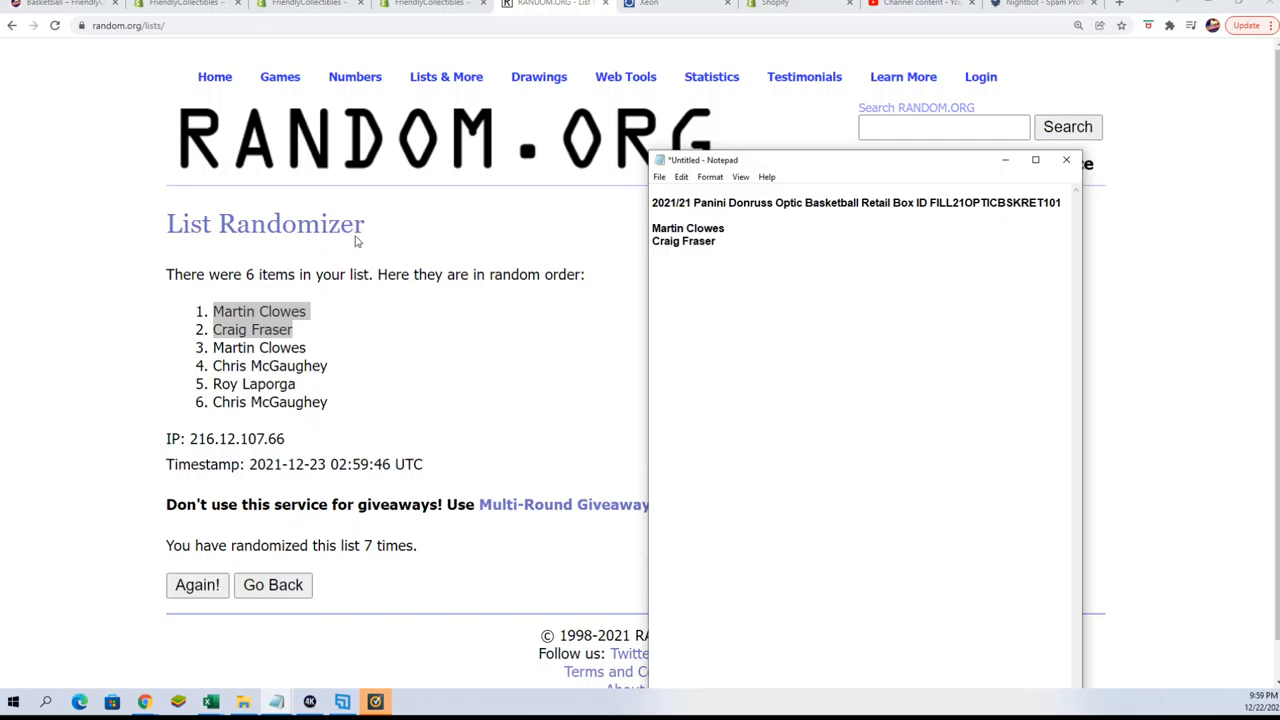
{"action": "mouse_move", "coordinate": [112, 170]}
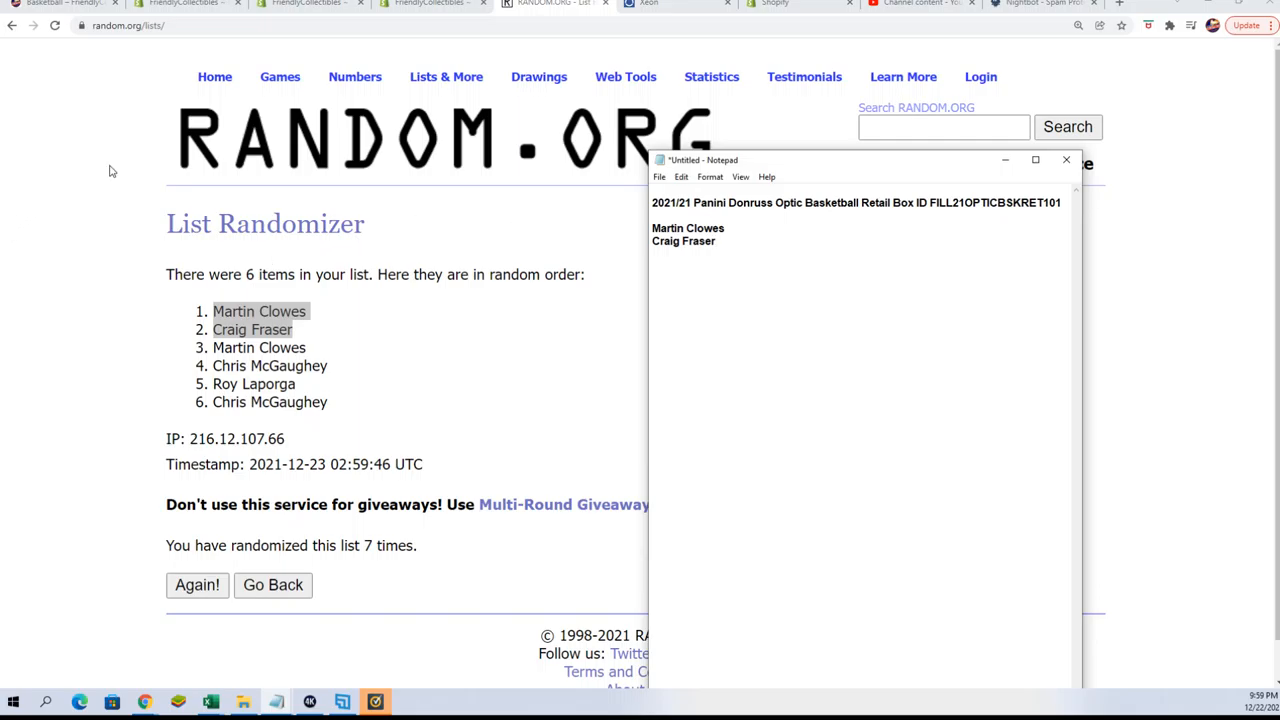